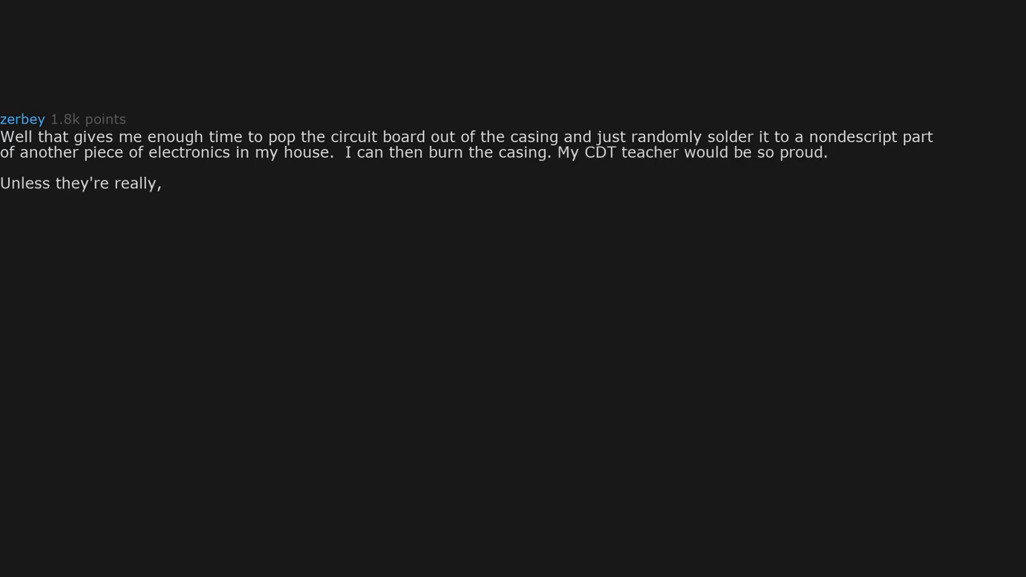
pyautogui.write("really good at their job they're not finding it.")
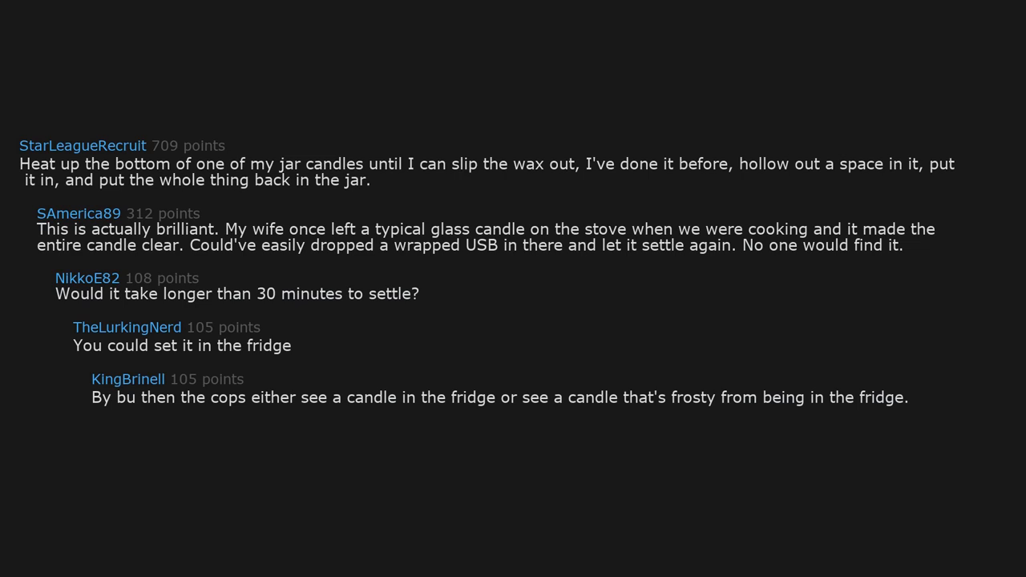
pyautogui.scroll(-3)
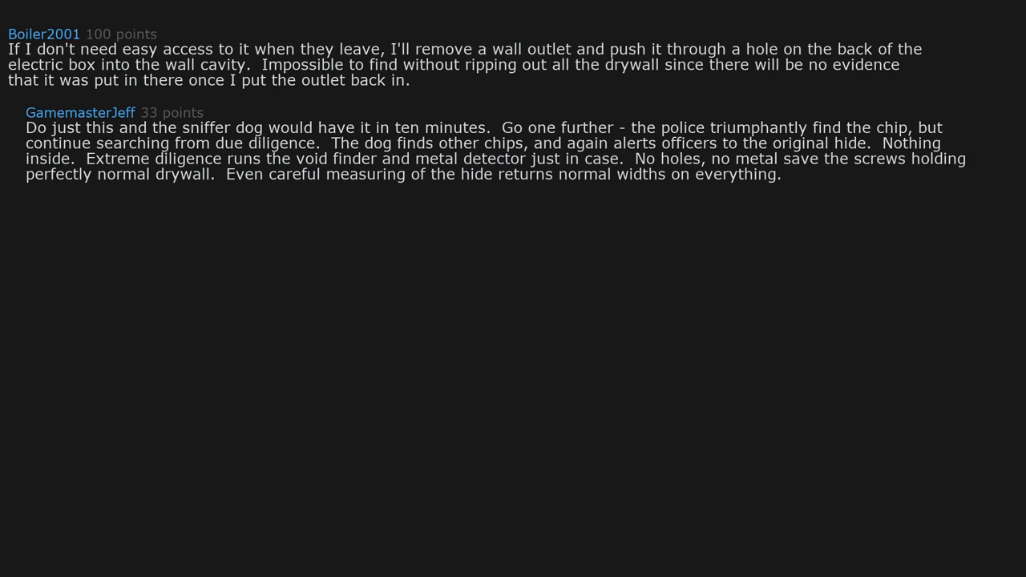
pyautogui.write('Diligence complete,')
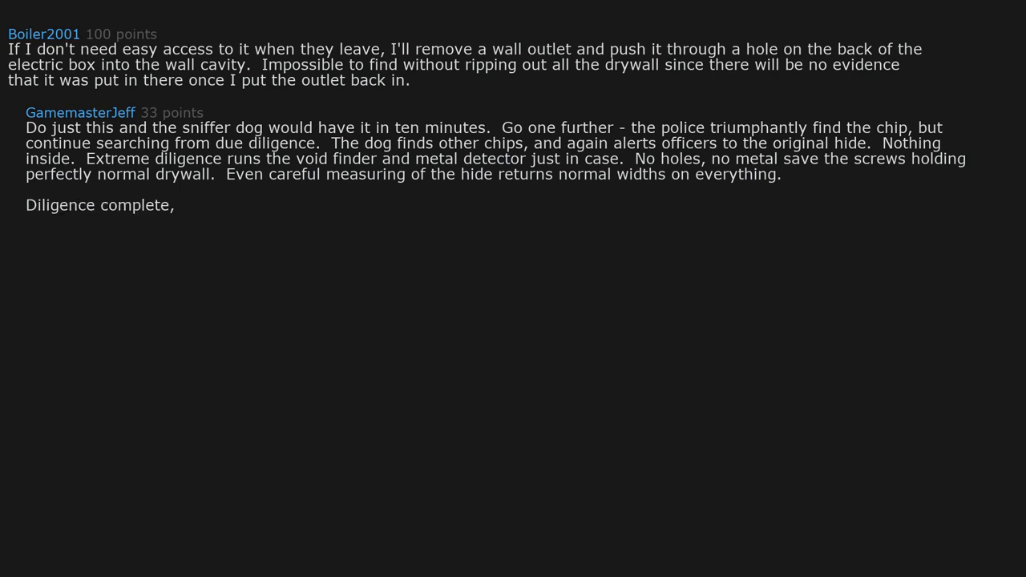
pyautogui.write('officers take the chi back to the lab and find it heavily encrypted.')
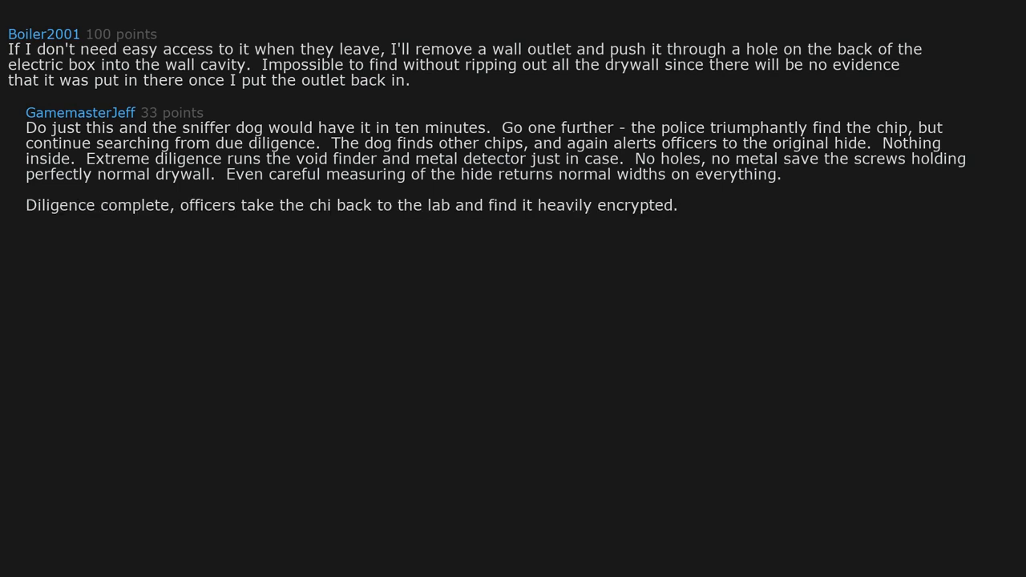
pyautogui.write('Their office nerds are confident in can be cracked in a few months,')
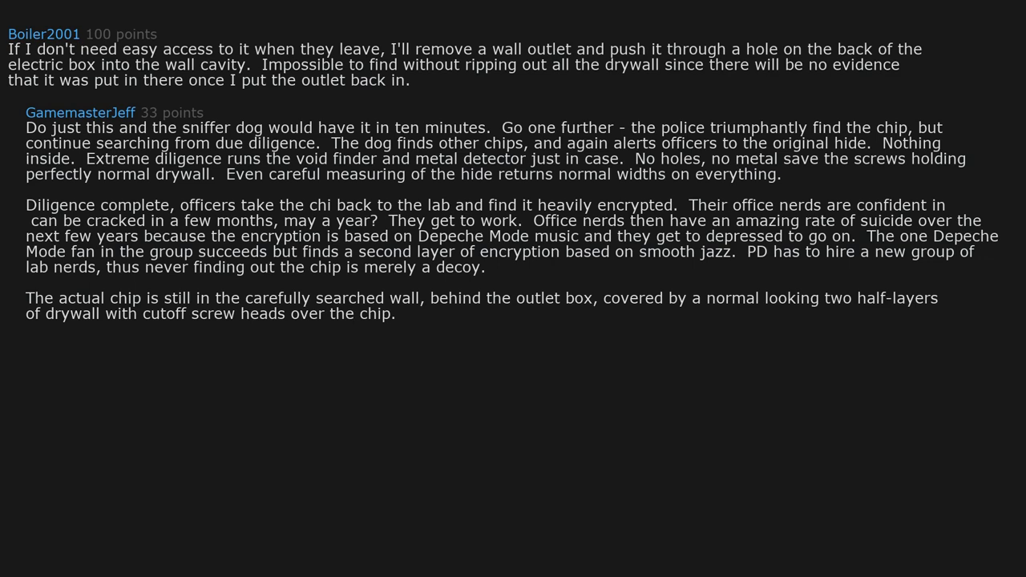
pyautogui.write('If somehow the officers do find it,')
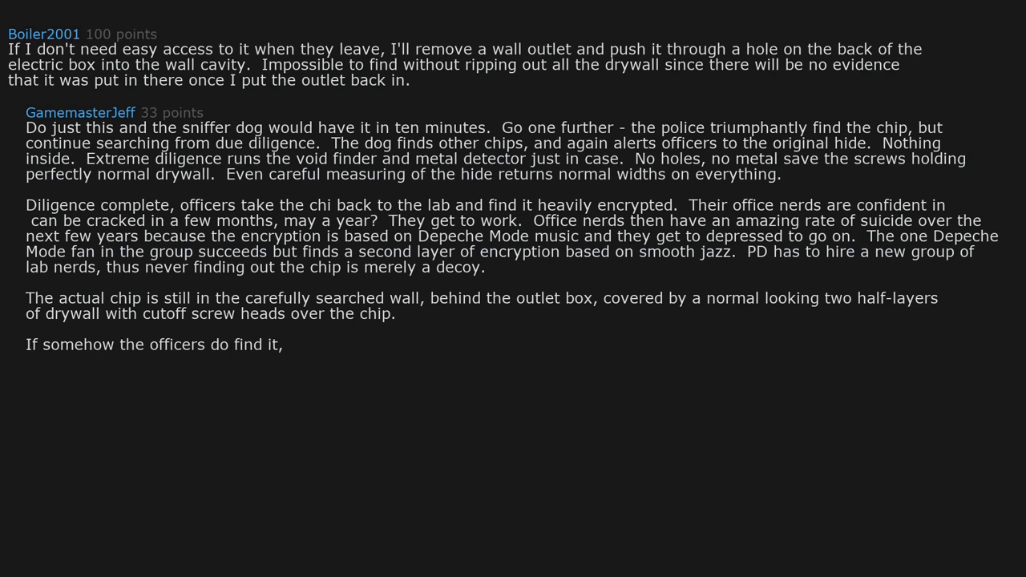
pyautogui.write('there is a single un-encrypted file with a nude photo of myself, thus anyone foolish enough to even look at it is permanently struck blind.')
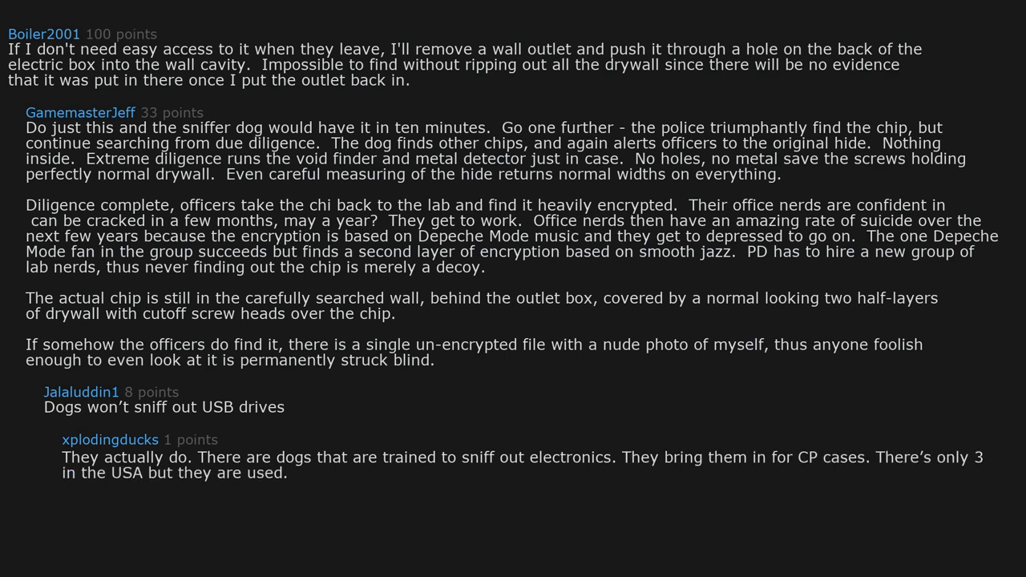
pyautogui.write('Crazy,')
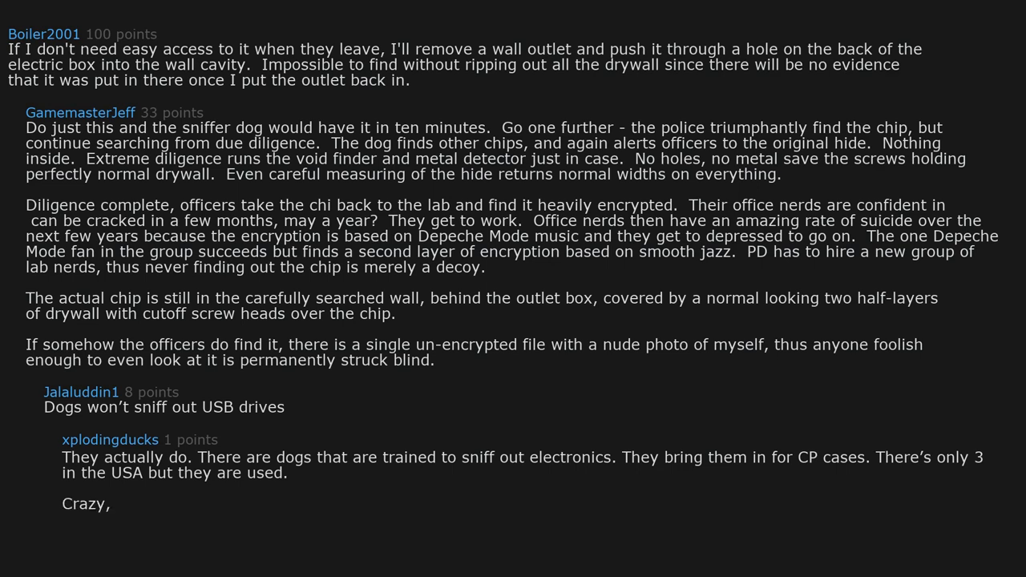